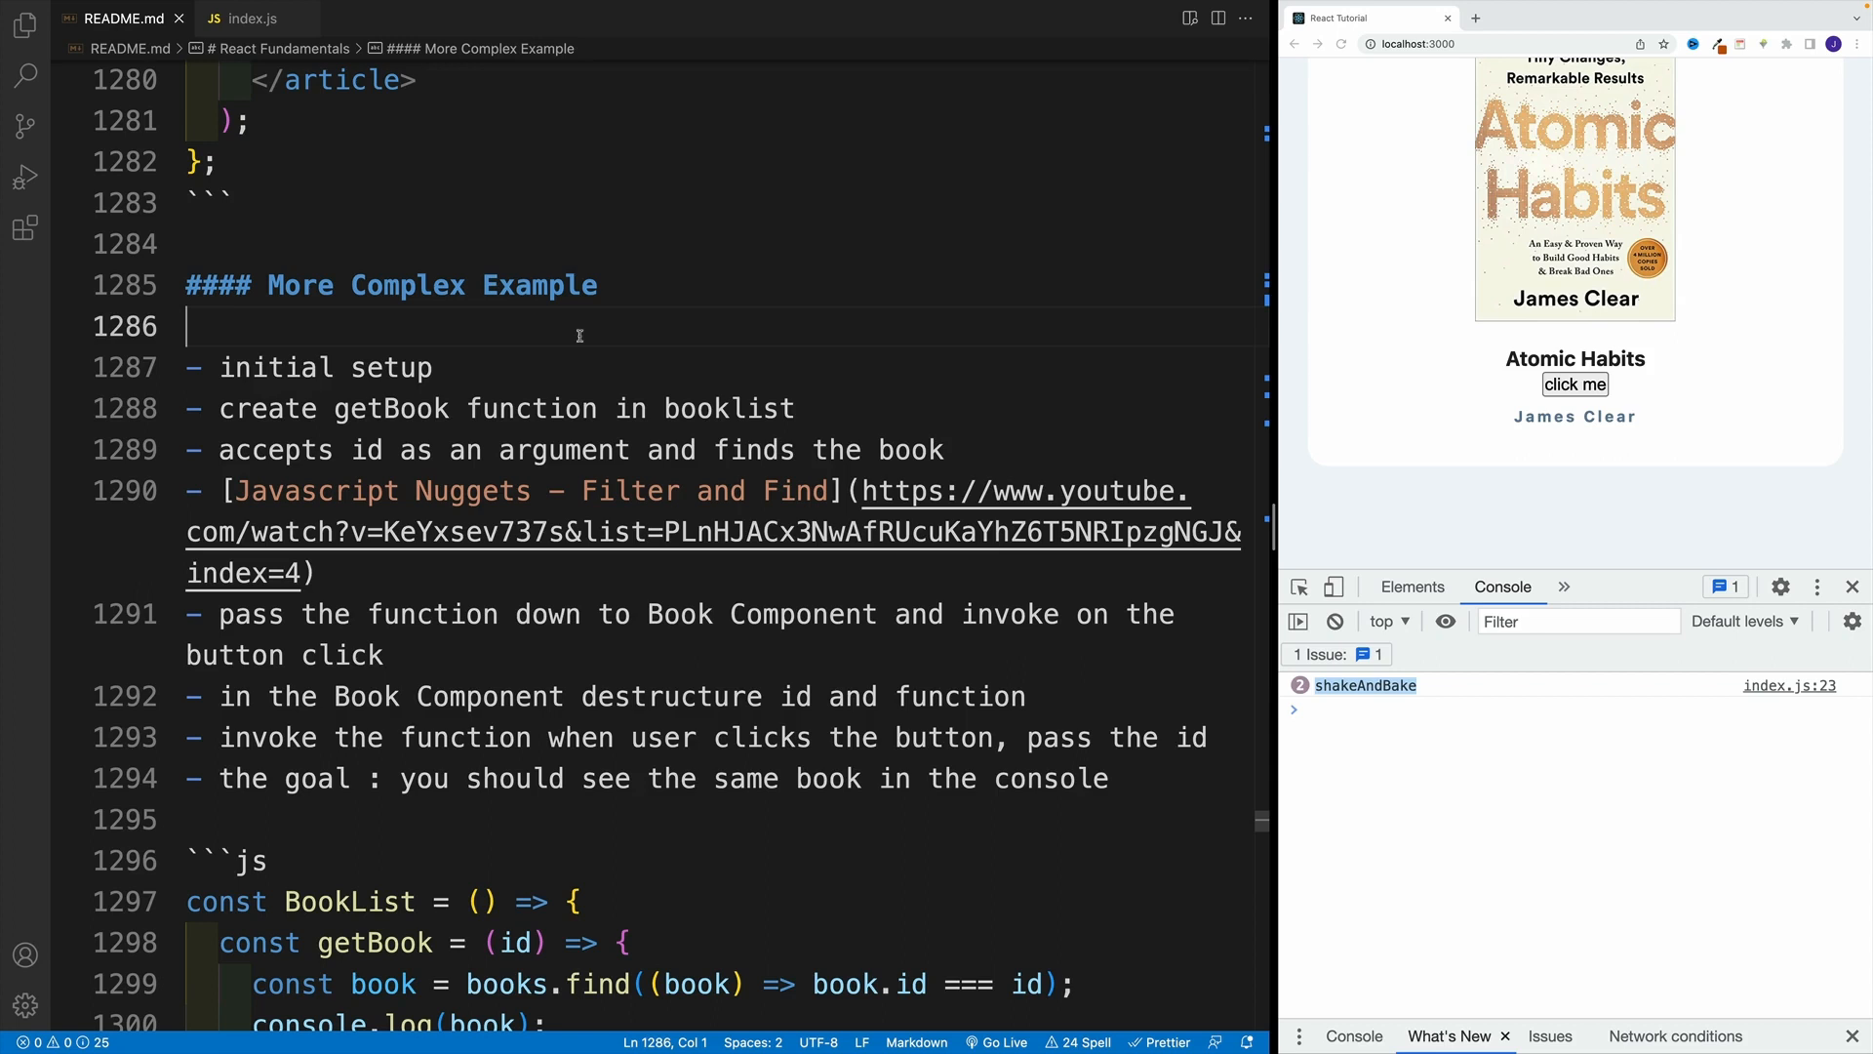
pyautogui.click(192, 244)
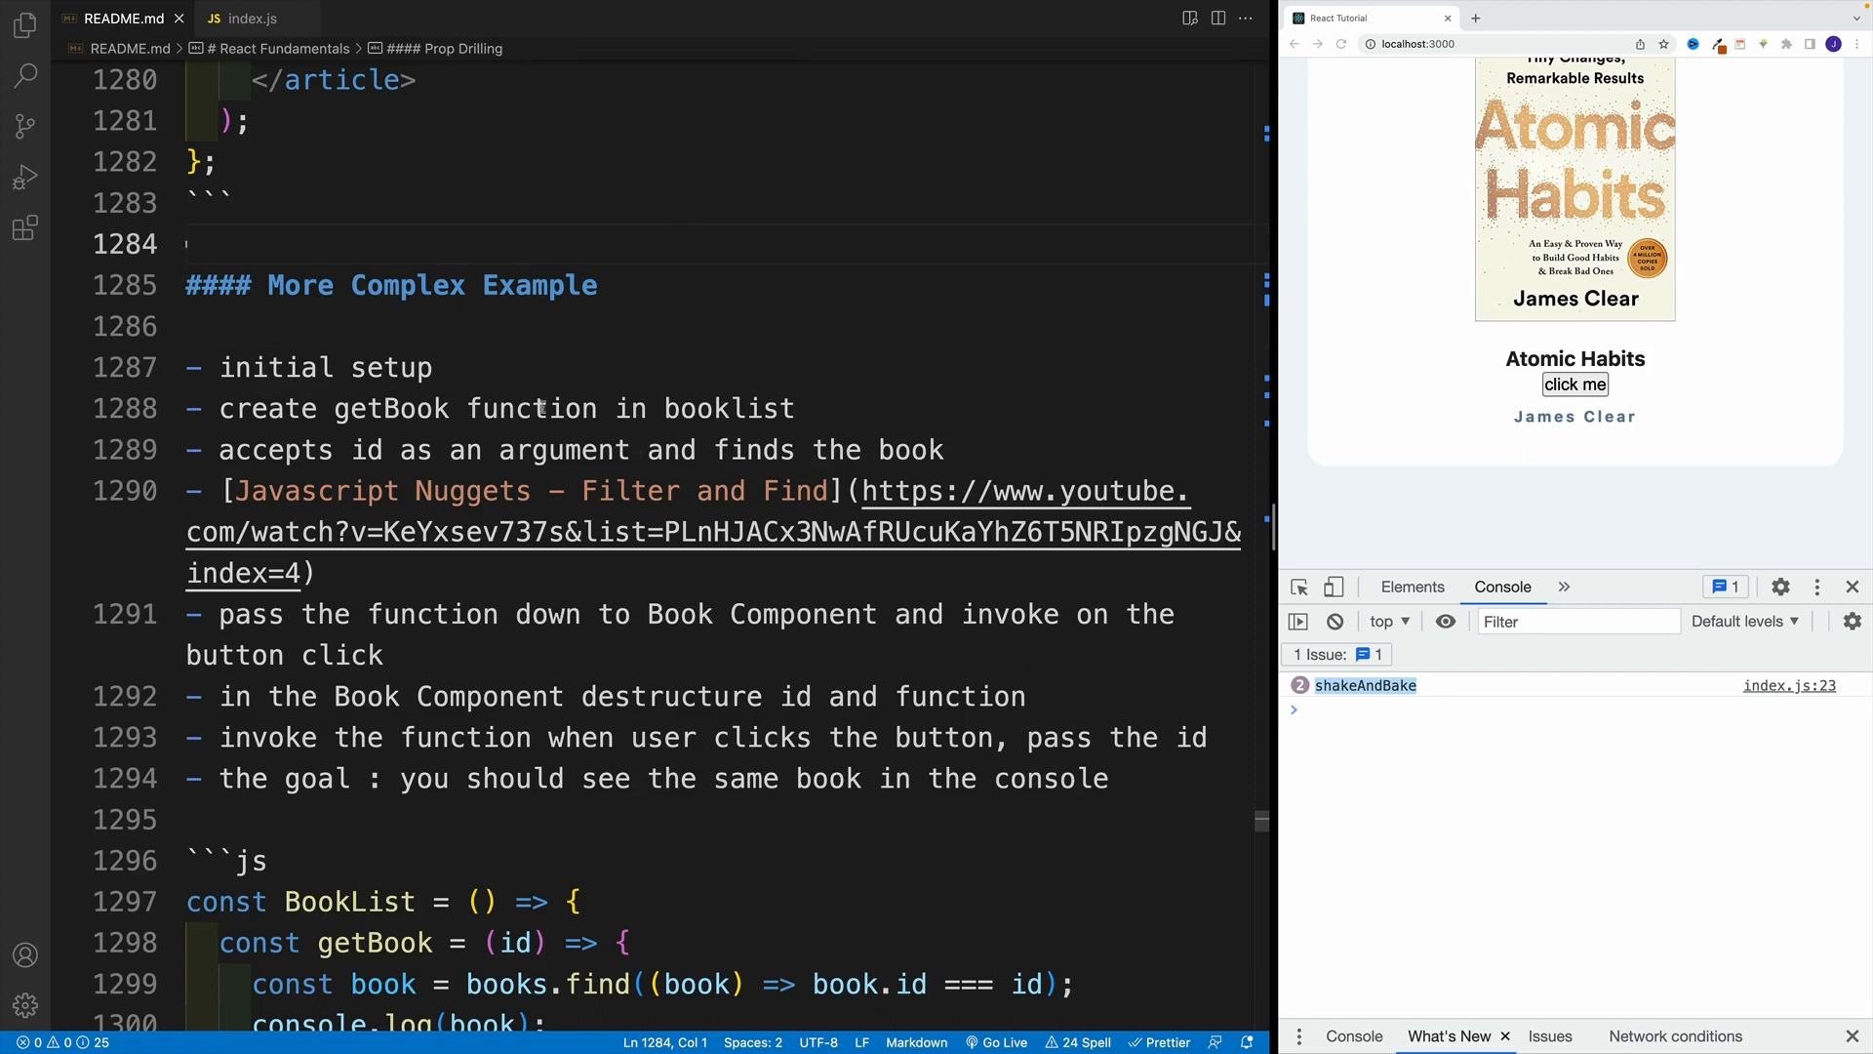
pyautogui.doubleClick(716, 408)
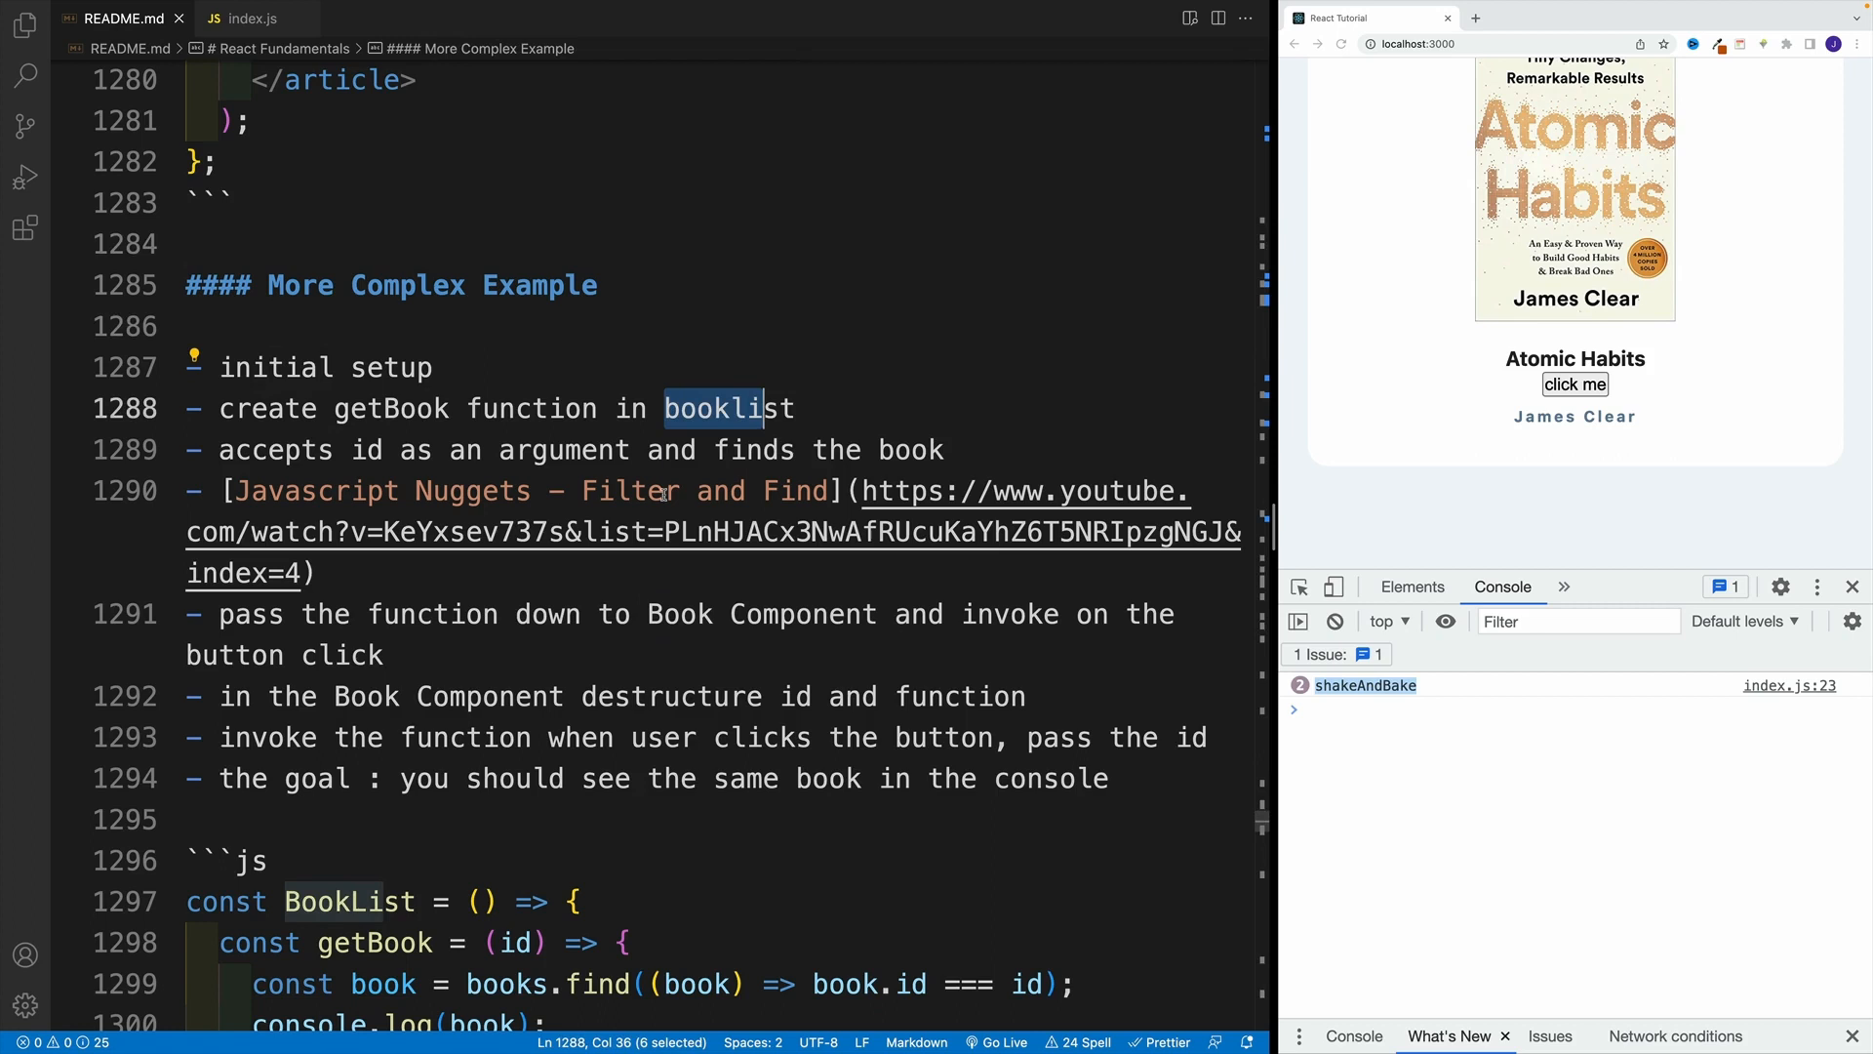
pyautogui.click(191, 326)
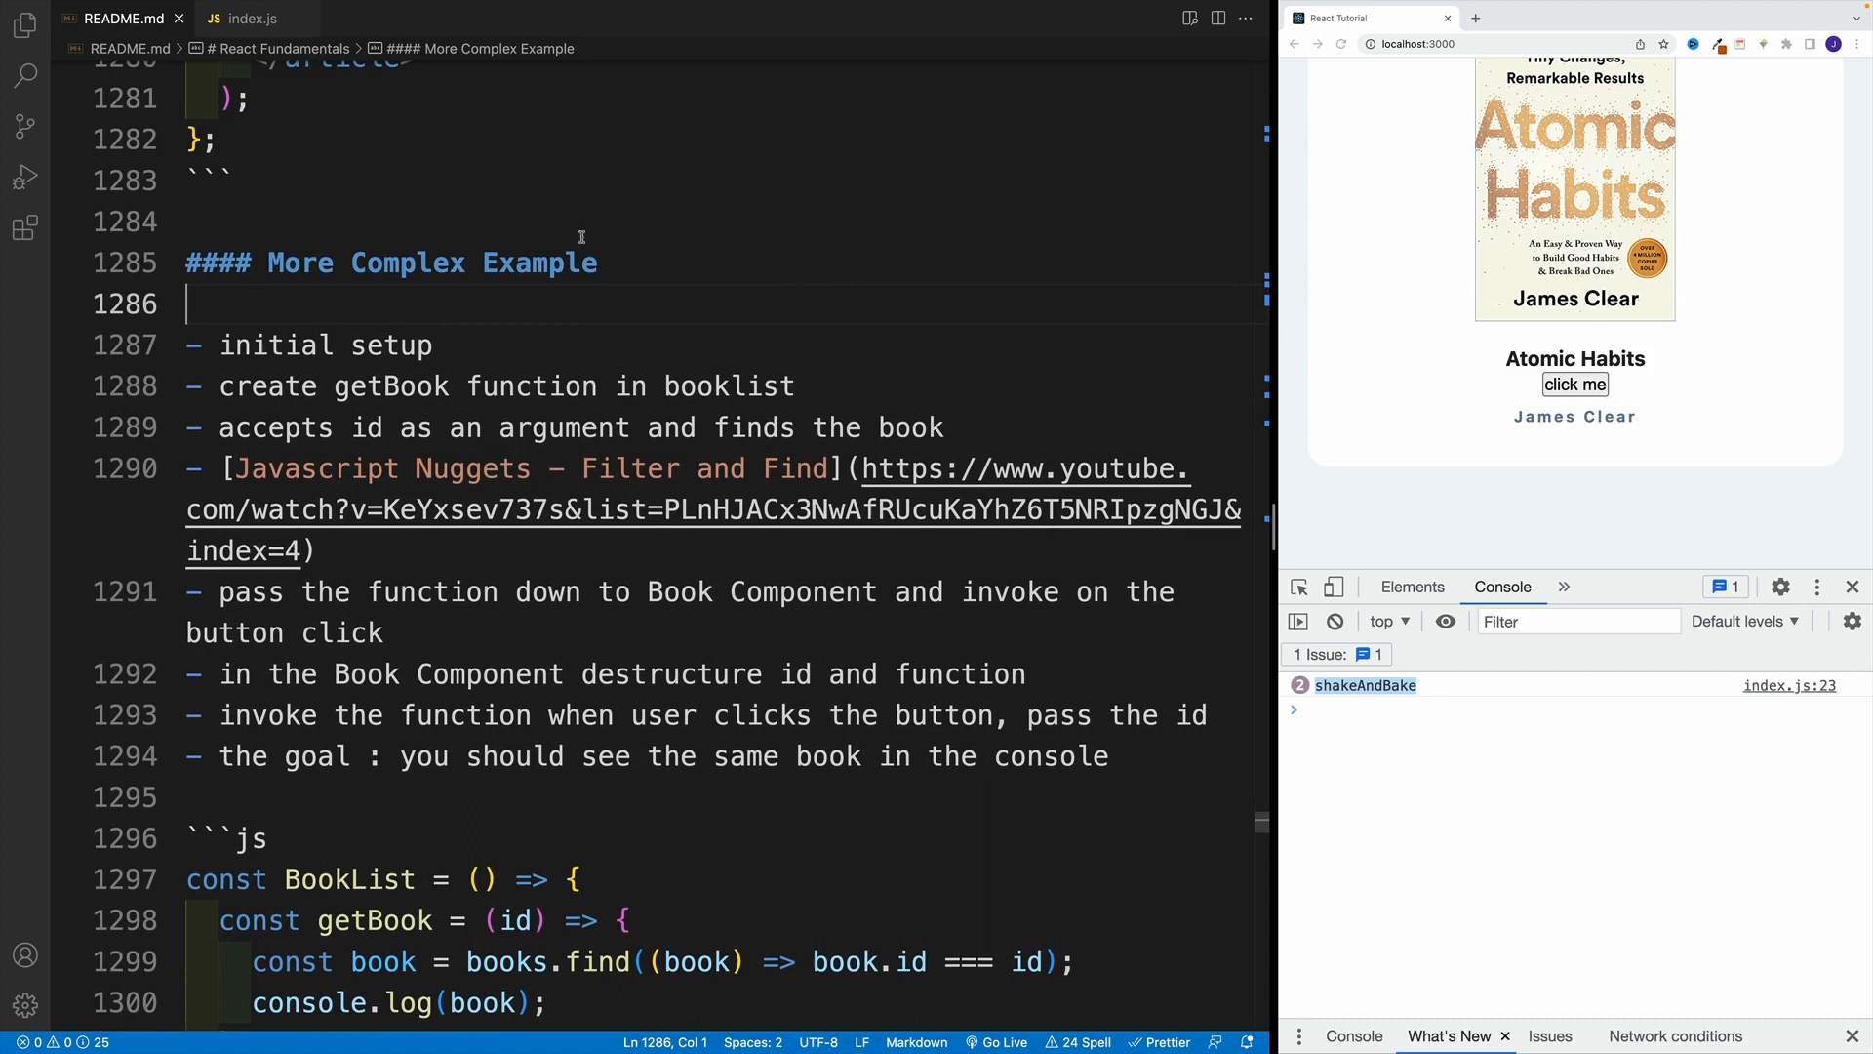
pyautogui.moveTo(486, 548)
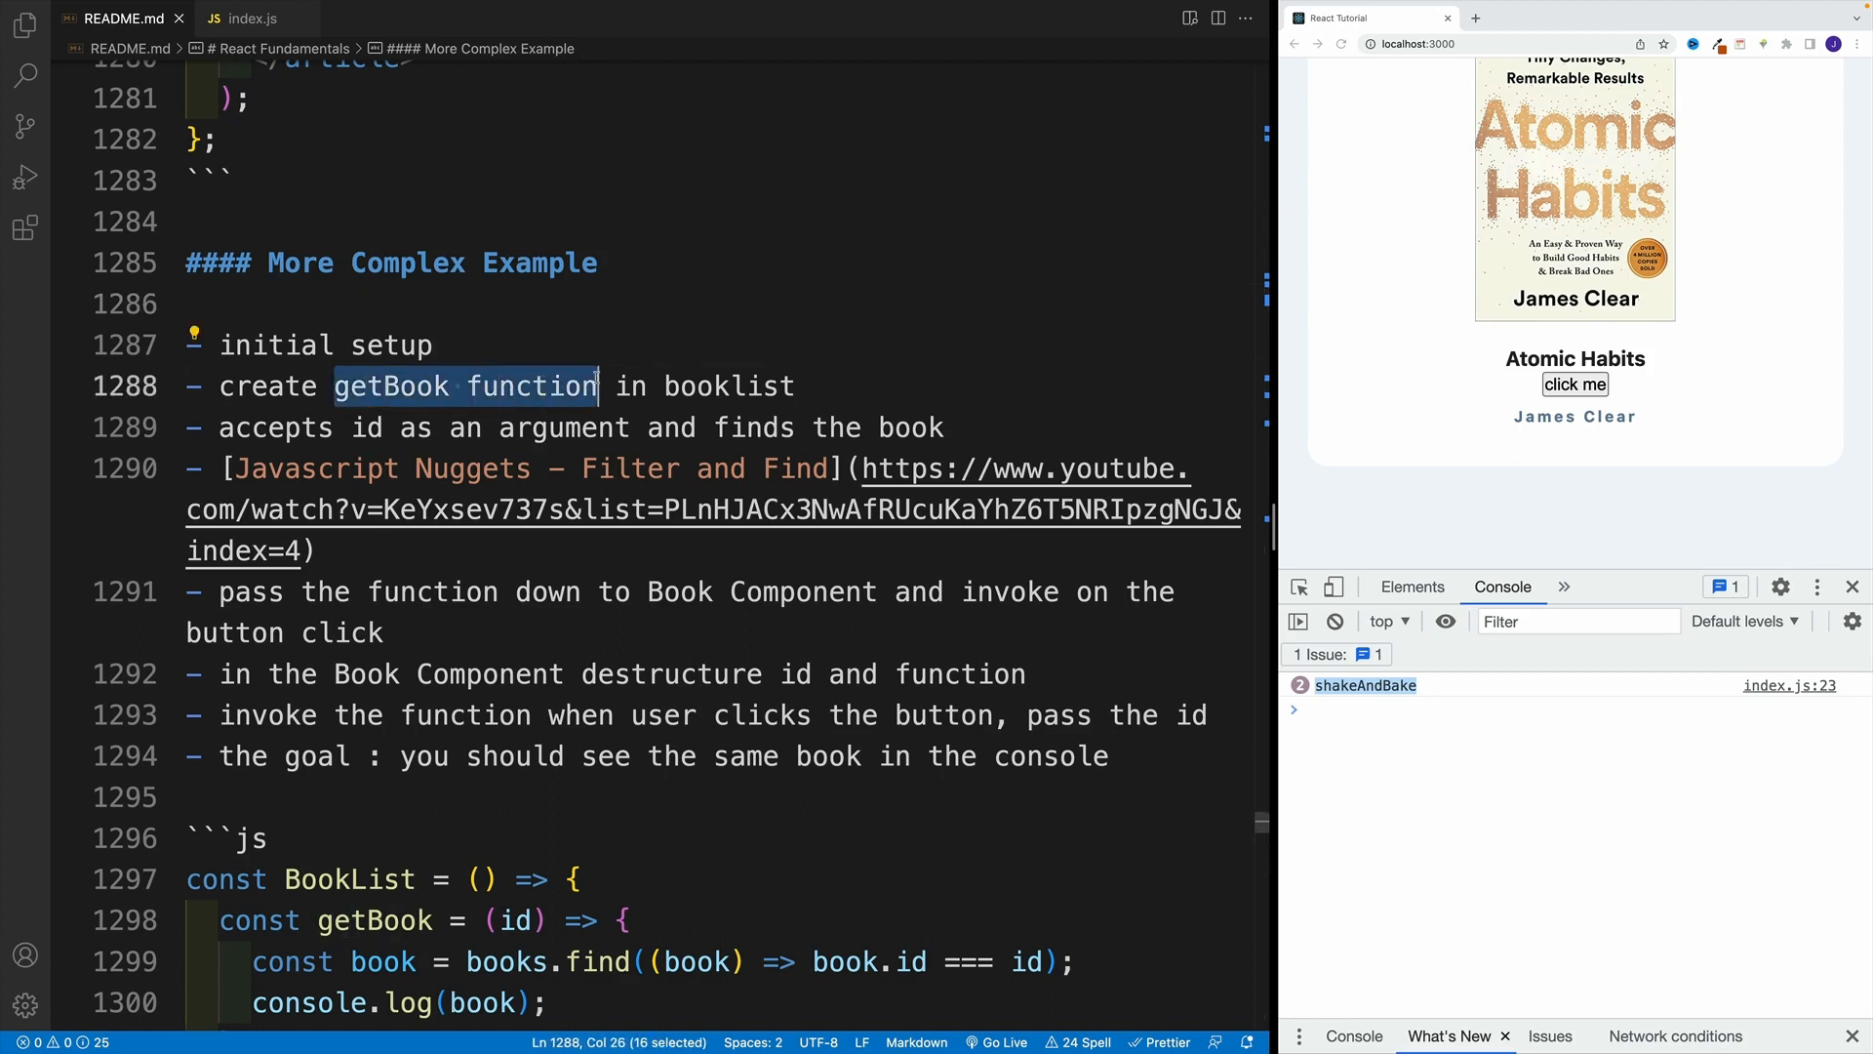
pyautogui.moveTo(640, 318)
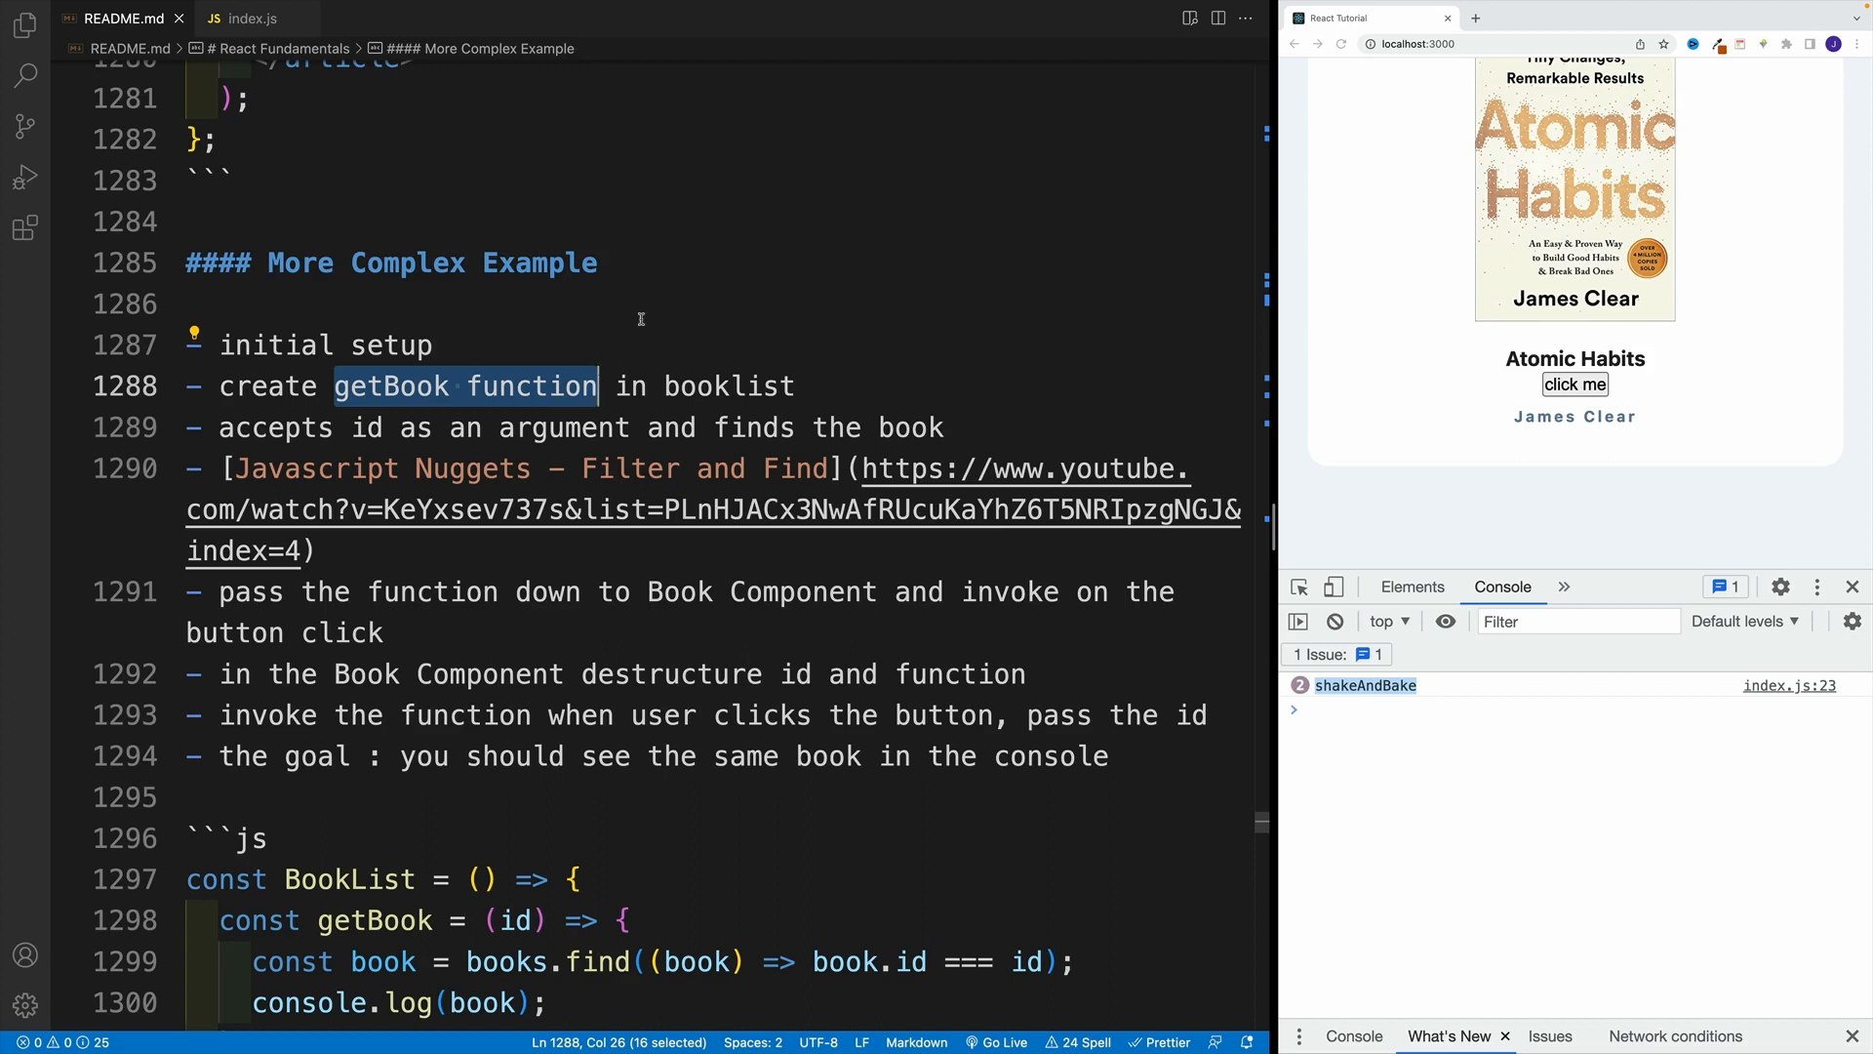
pyautogui.moveTo(652, 314)
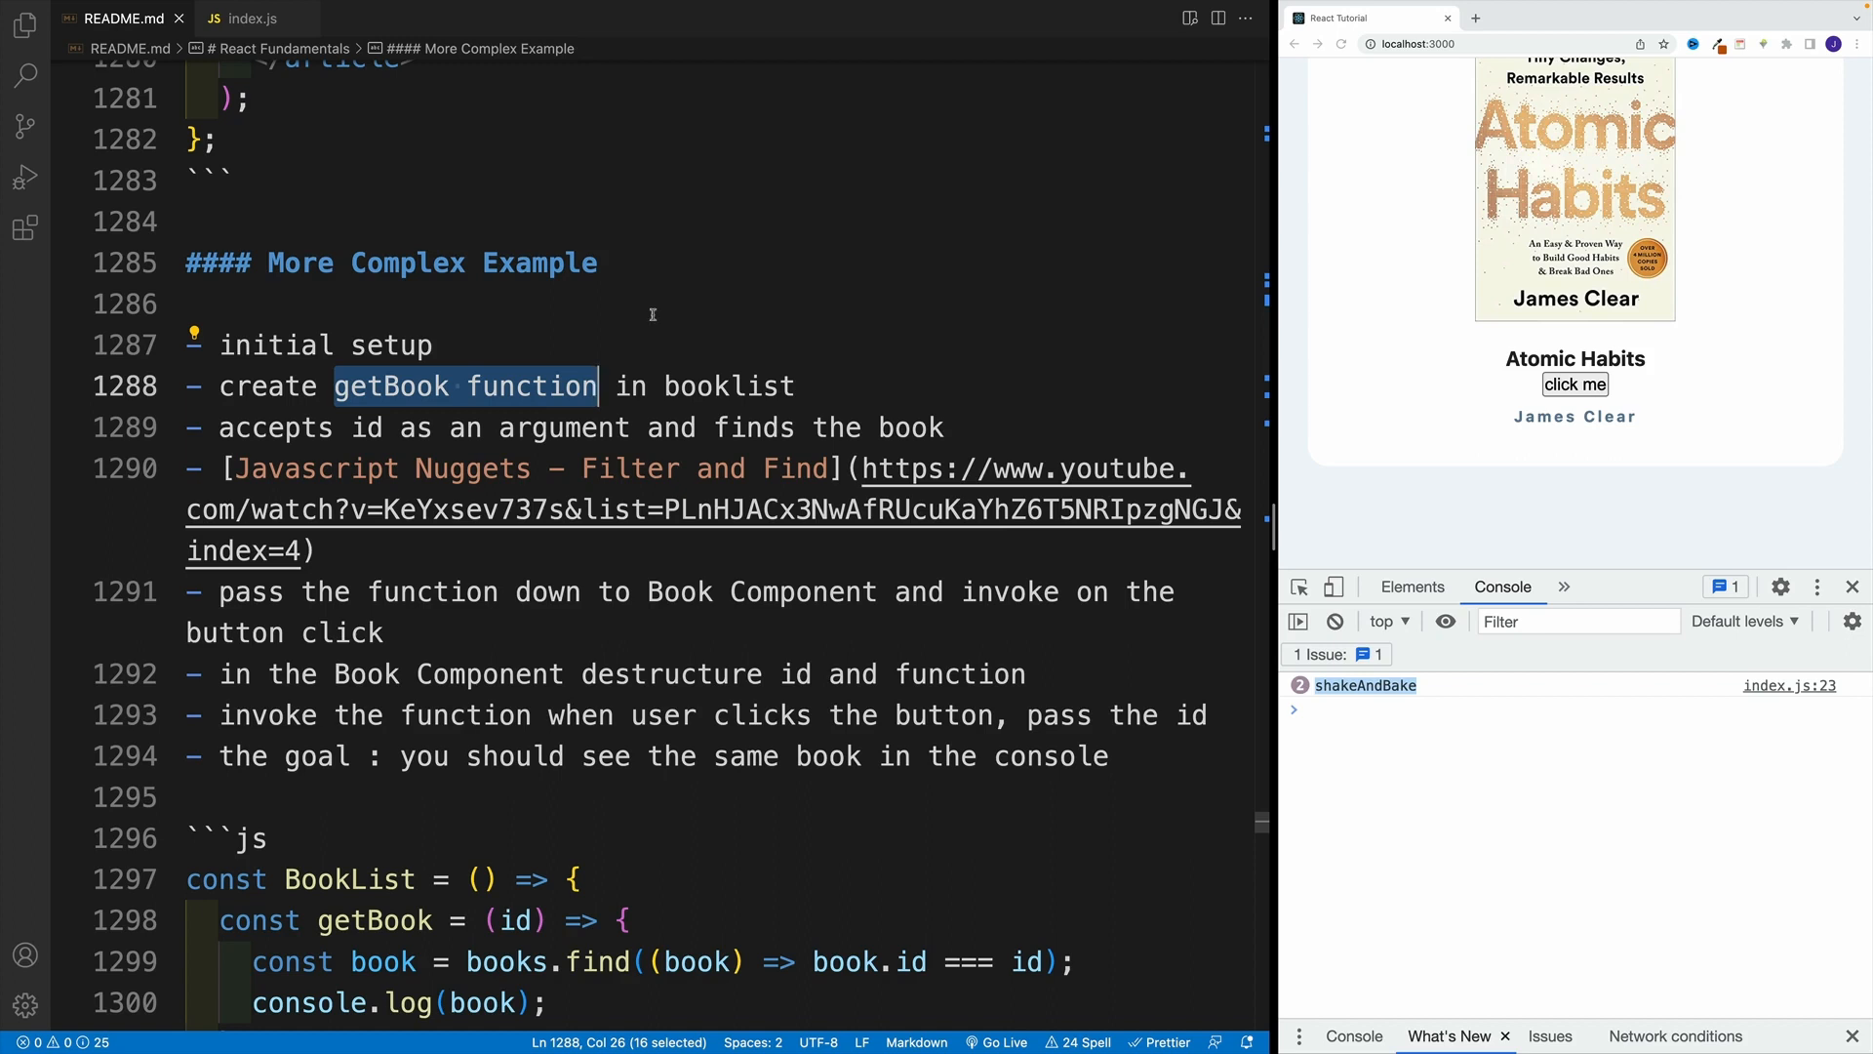